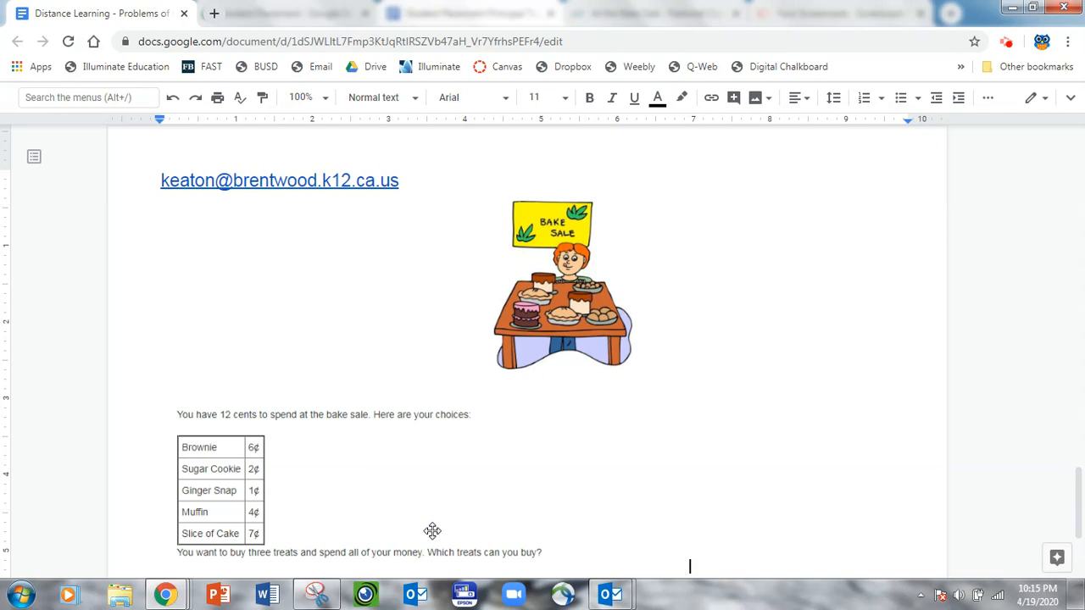
mouse_move(166, 422)
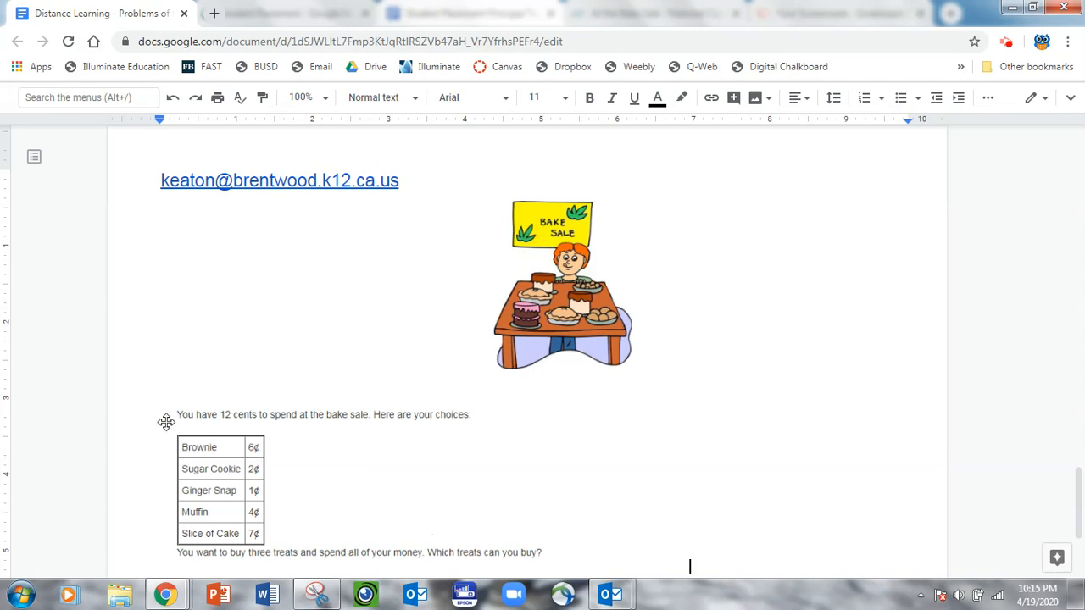
mouse_move(295, 429)
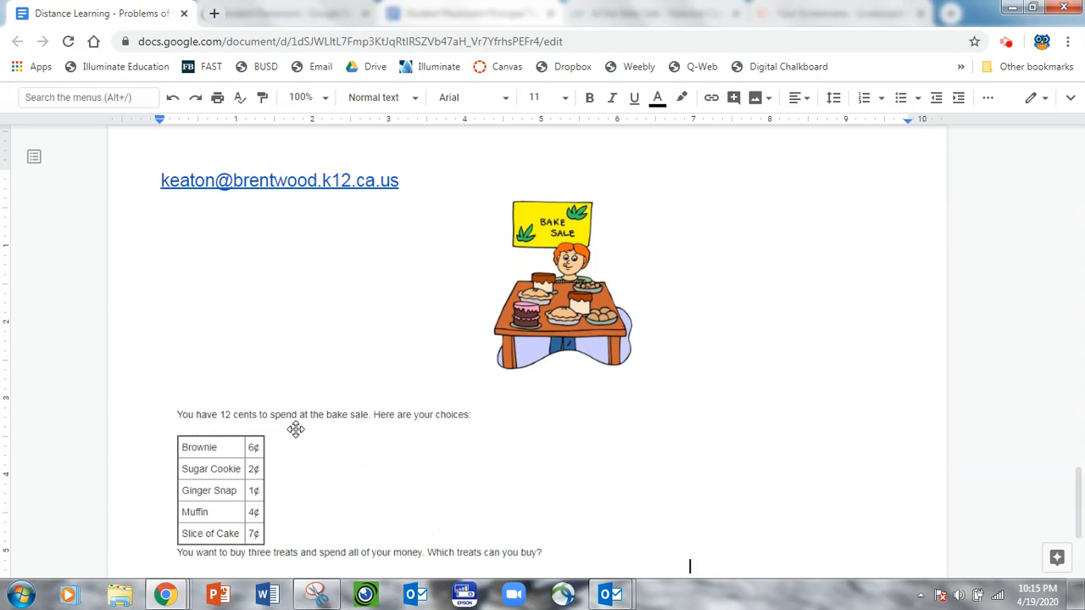
mouse_move(400, 430)
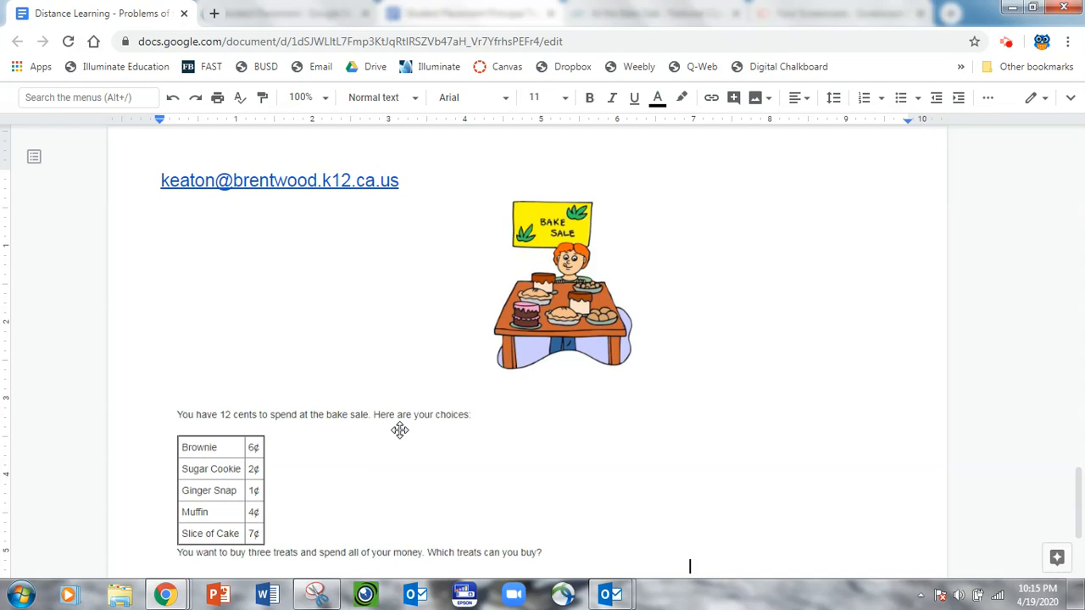
mouse_move(156, 448)
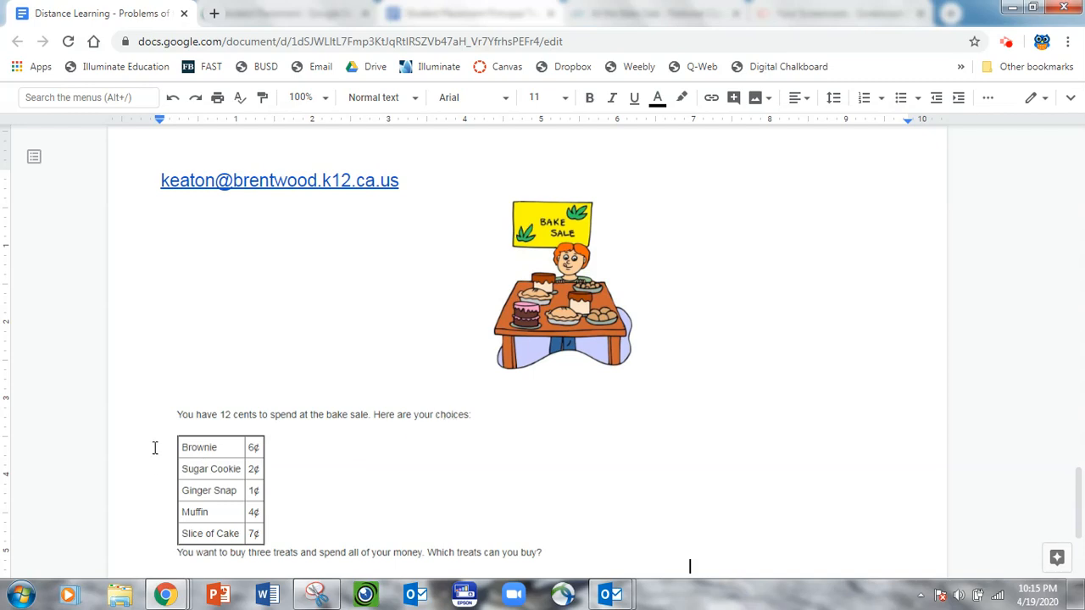
mouse_move(166, 448)
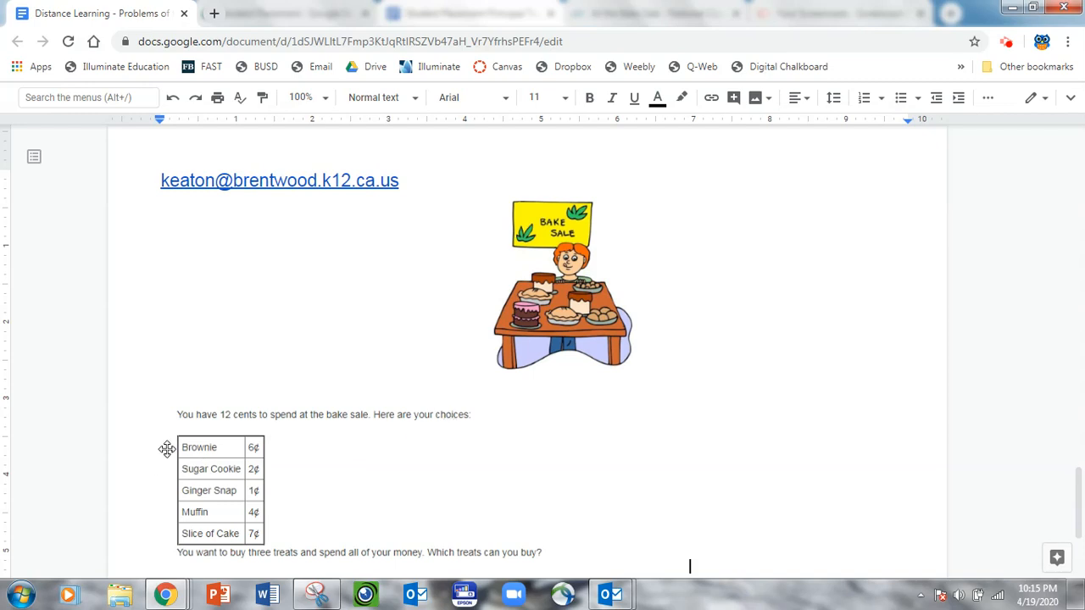
mouse_move(170, 468)
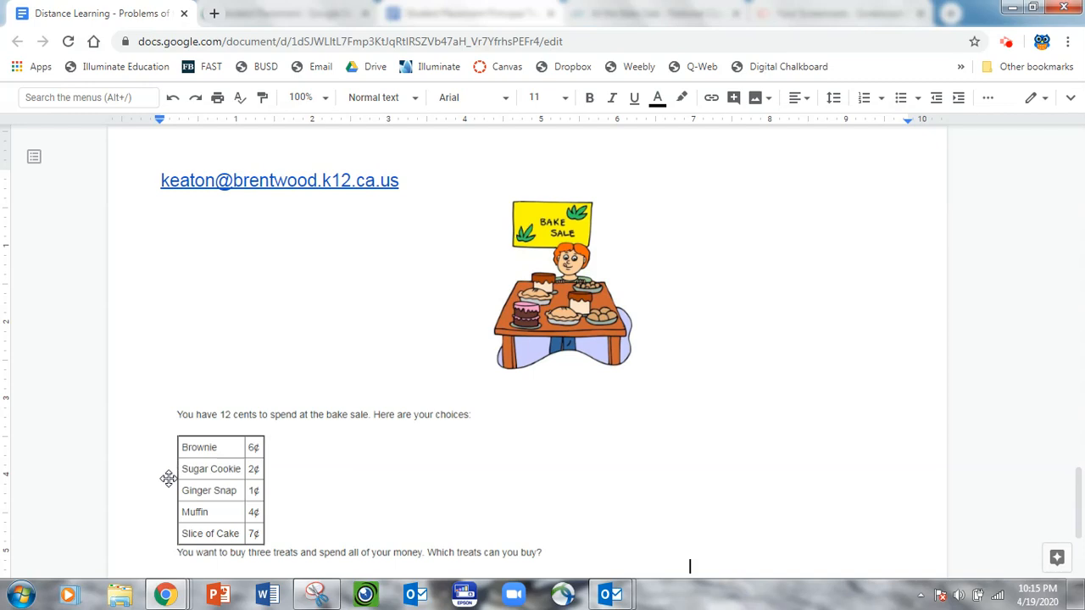
mouse_move(166, 492)
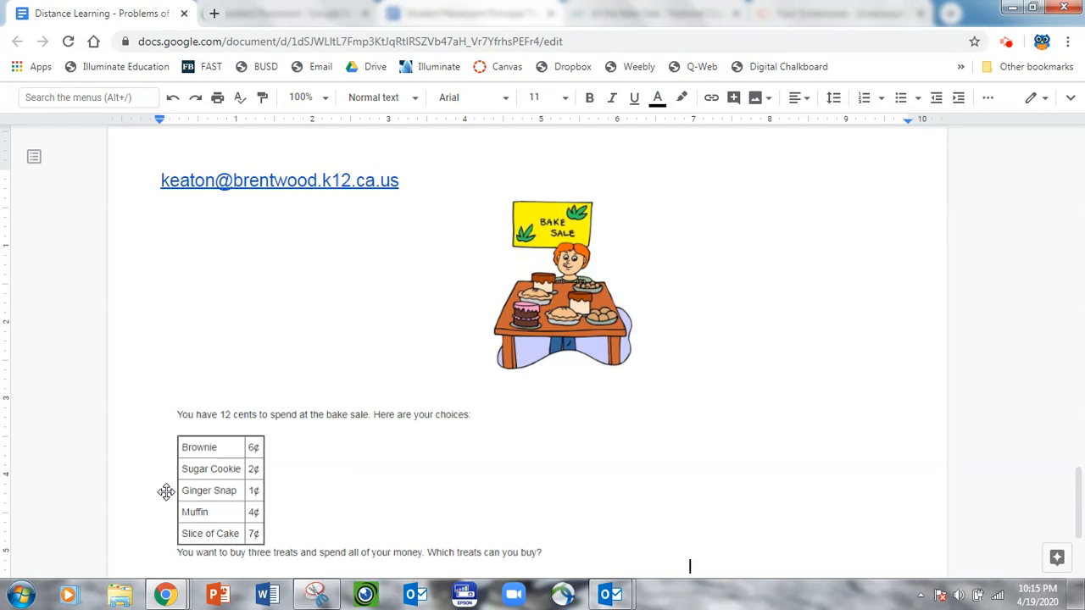
mouse_move(169, 512)
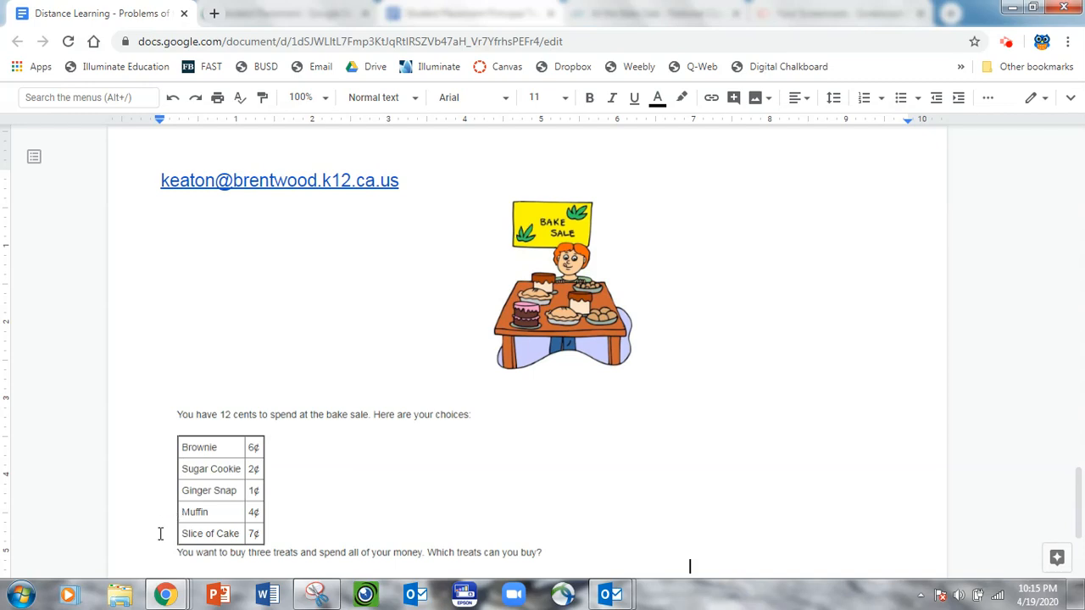
mouse_move(166, 534)
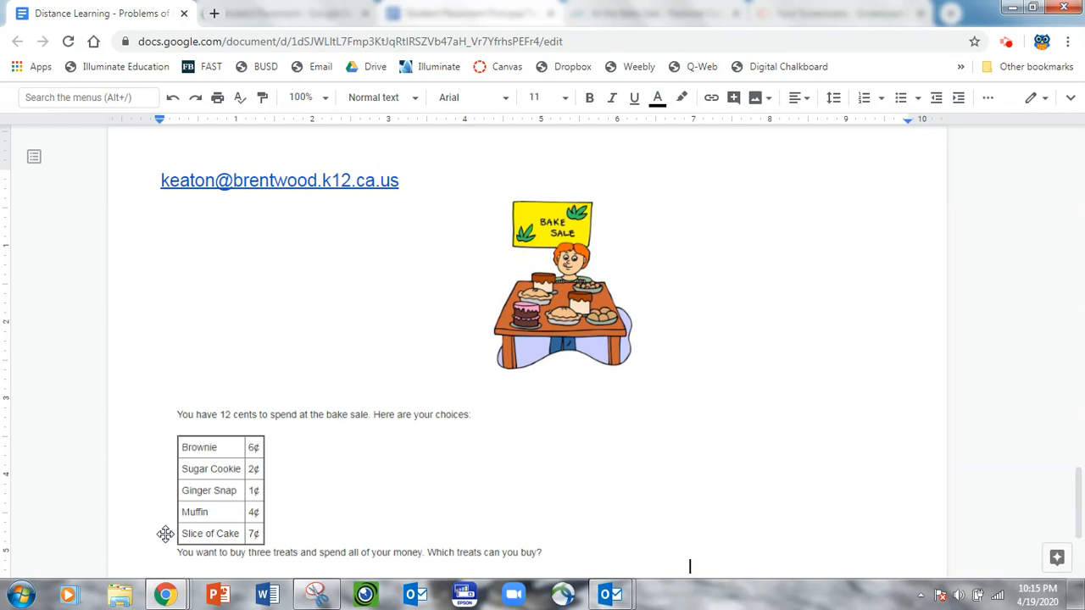
mouse_move(170, 556)
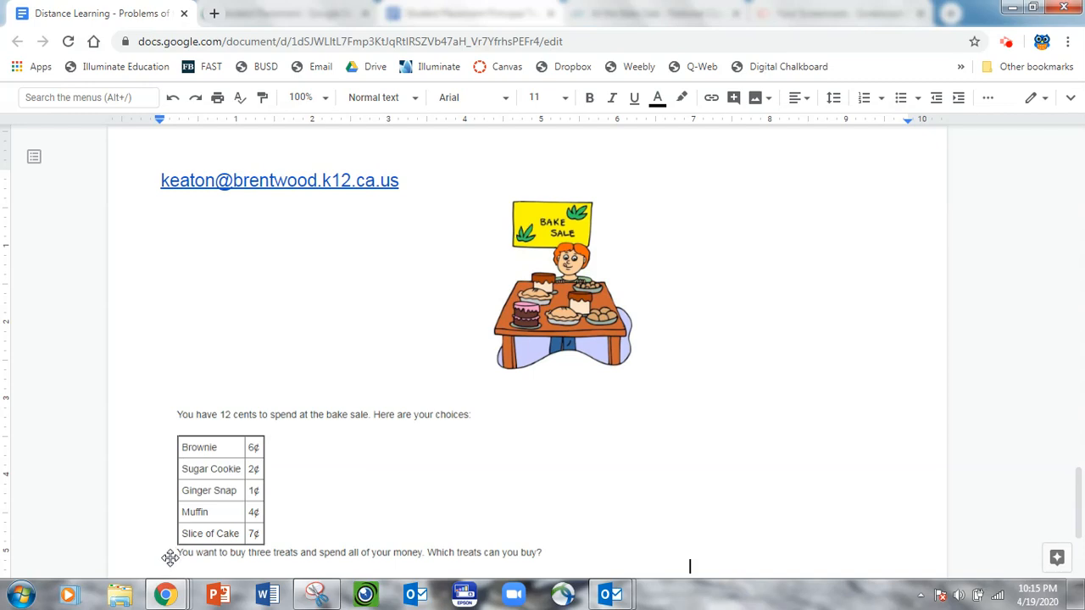
mouse_move(164, 549)
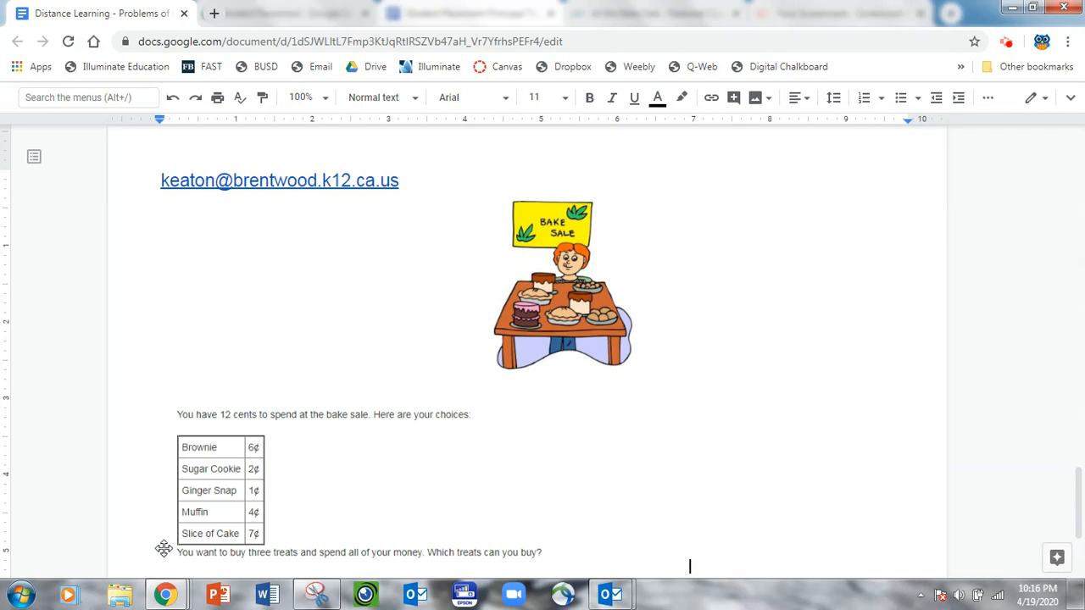
mouse_move(162, 198)
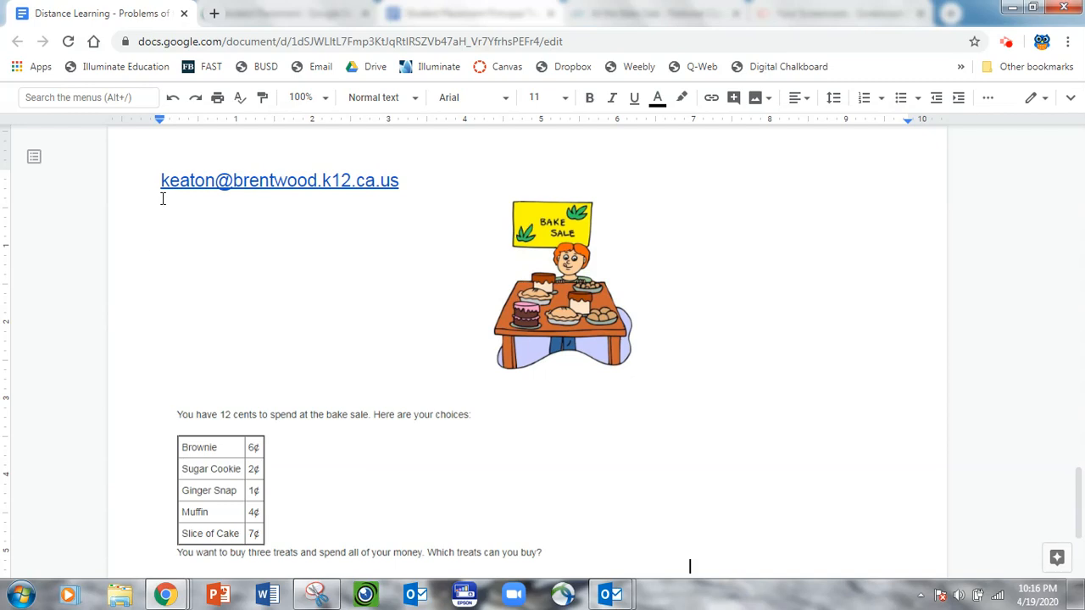
mouse_move(177, 200)
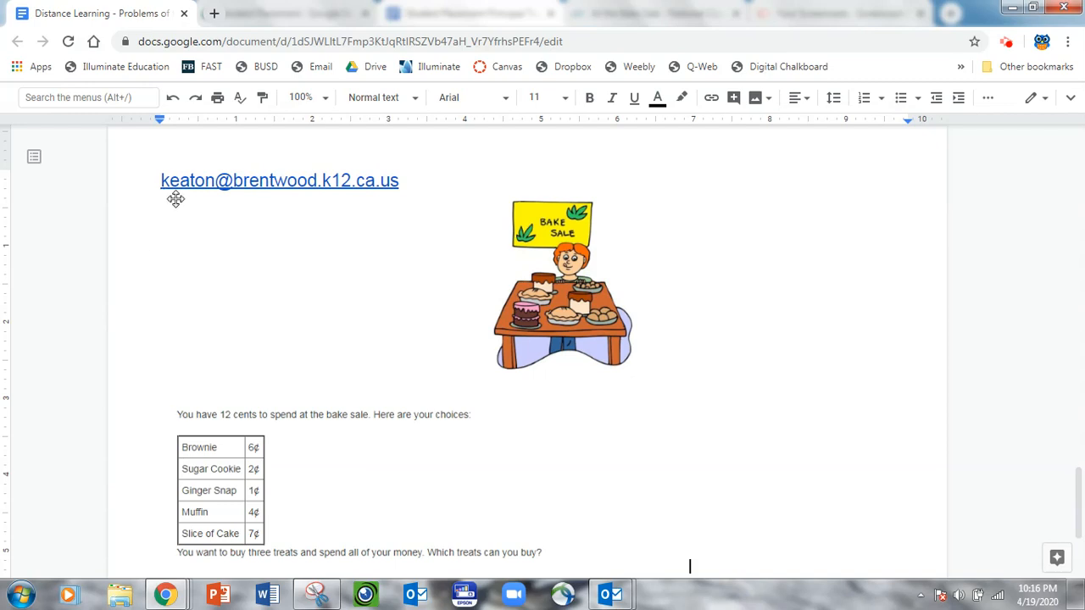
mouse_move(336, 200)
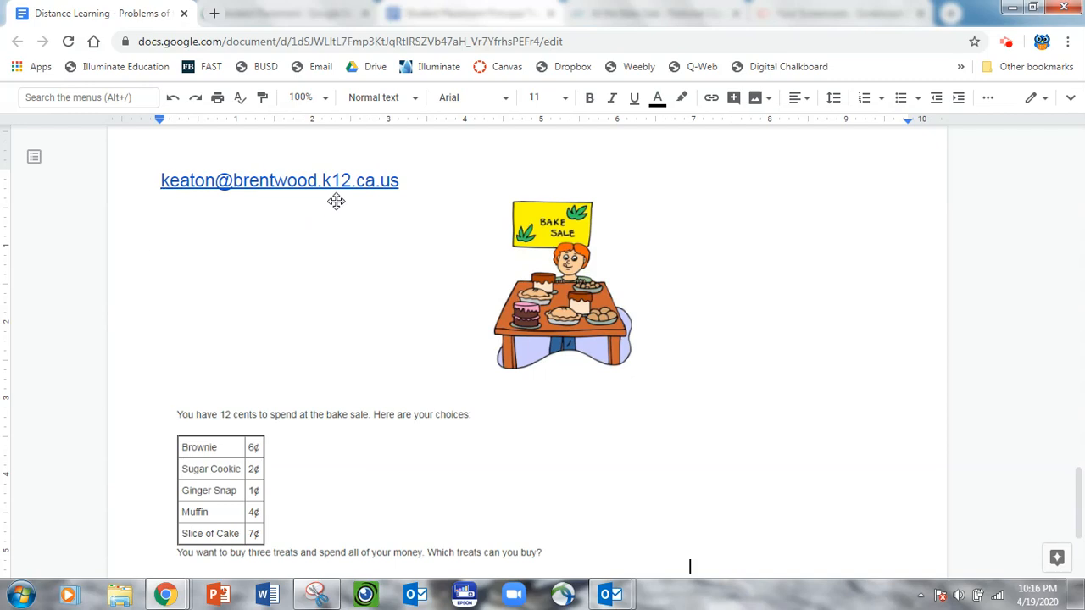
mouse_move(383, 205)
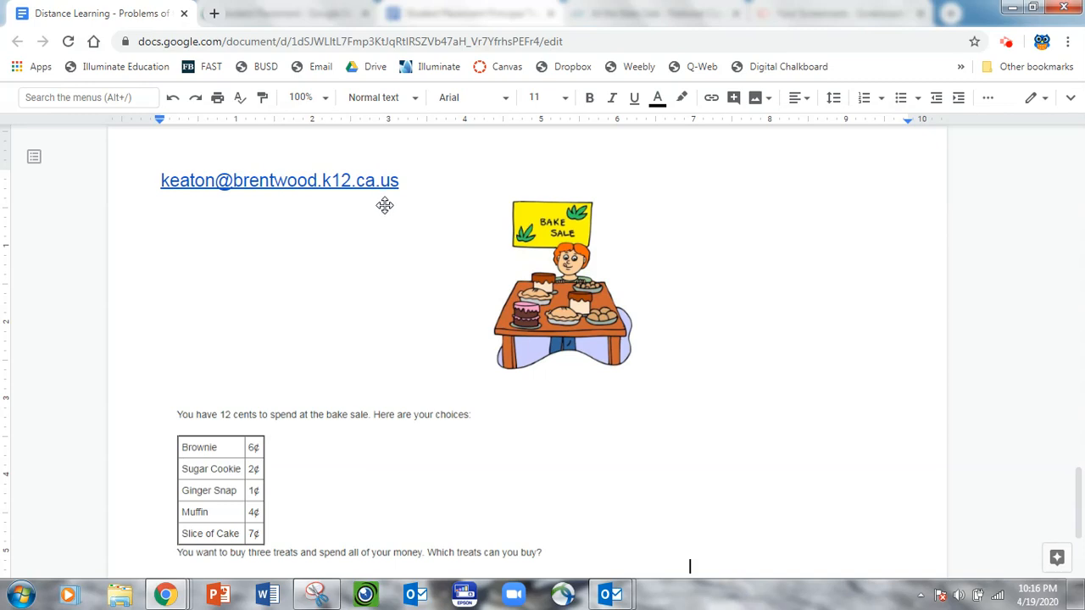